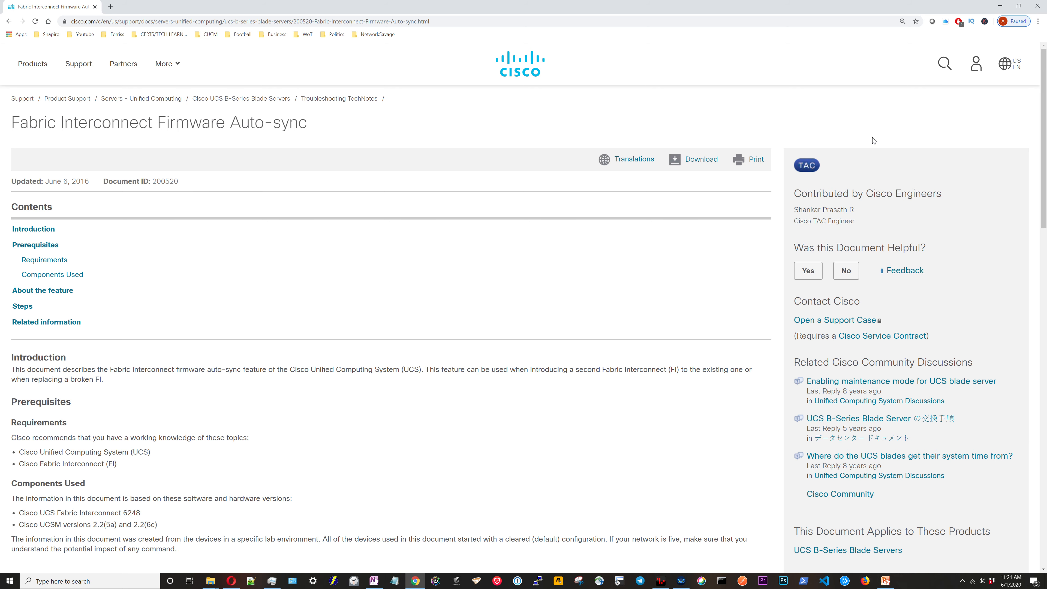
mouse_move(194, 175)
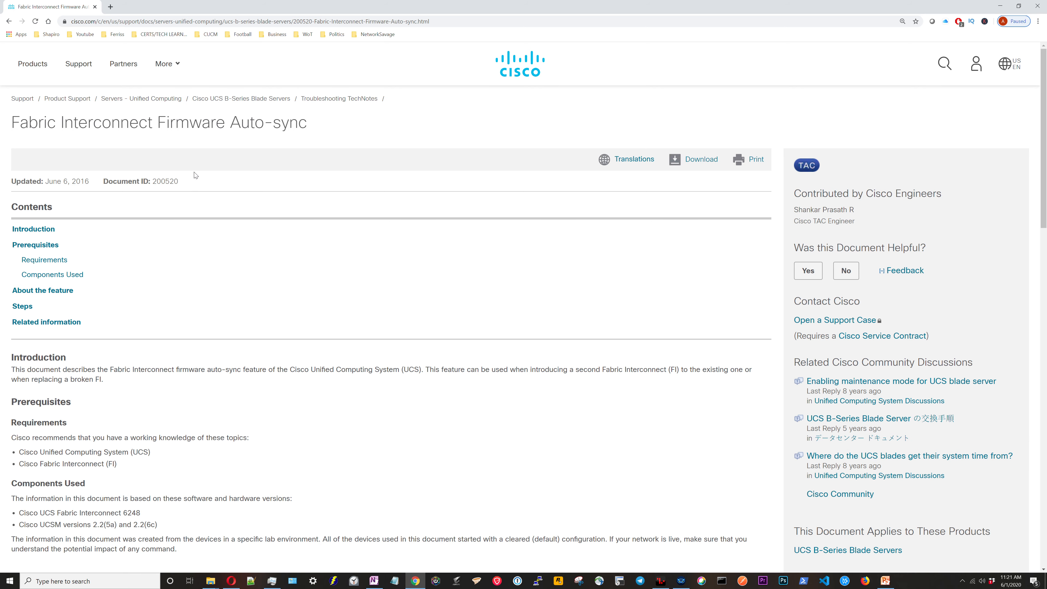
scroll("down", 3)
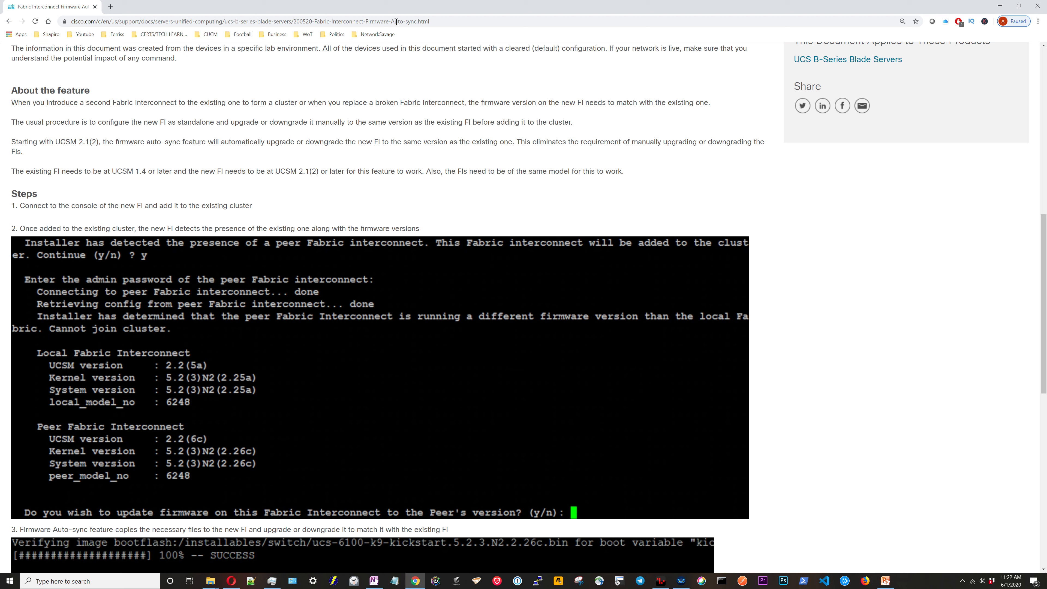
mouse_move(359, 101)
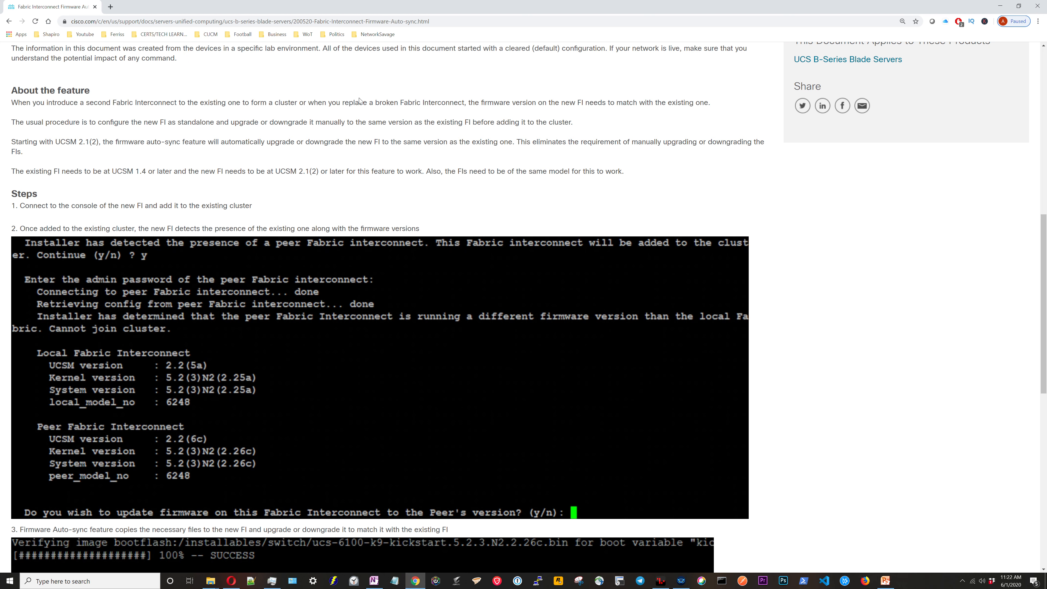
mouse_move(432, 97)
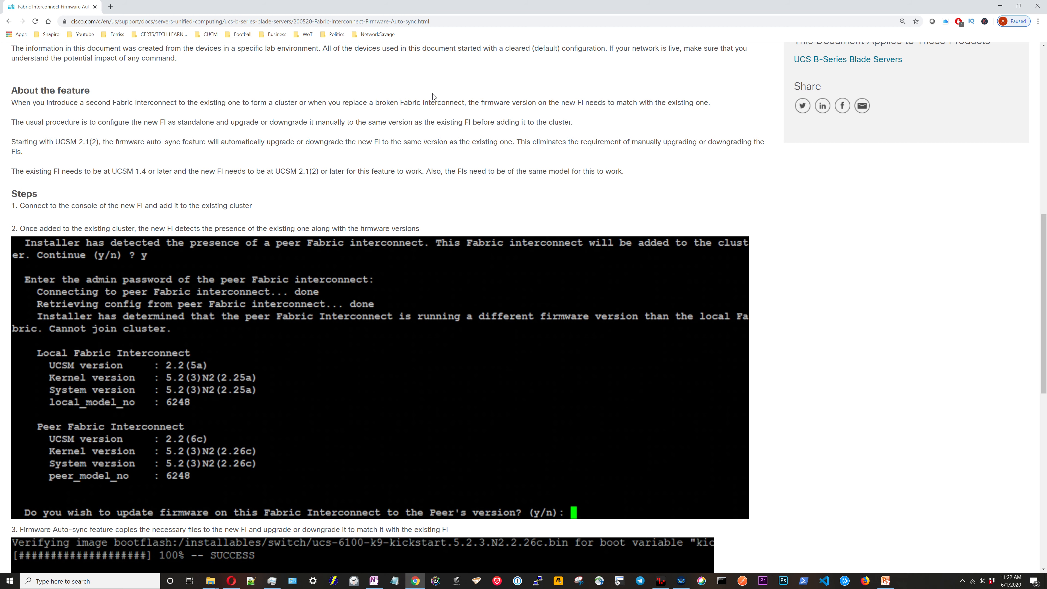
mouse_move(486, 142)
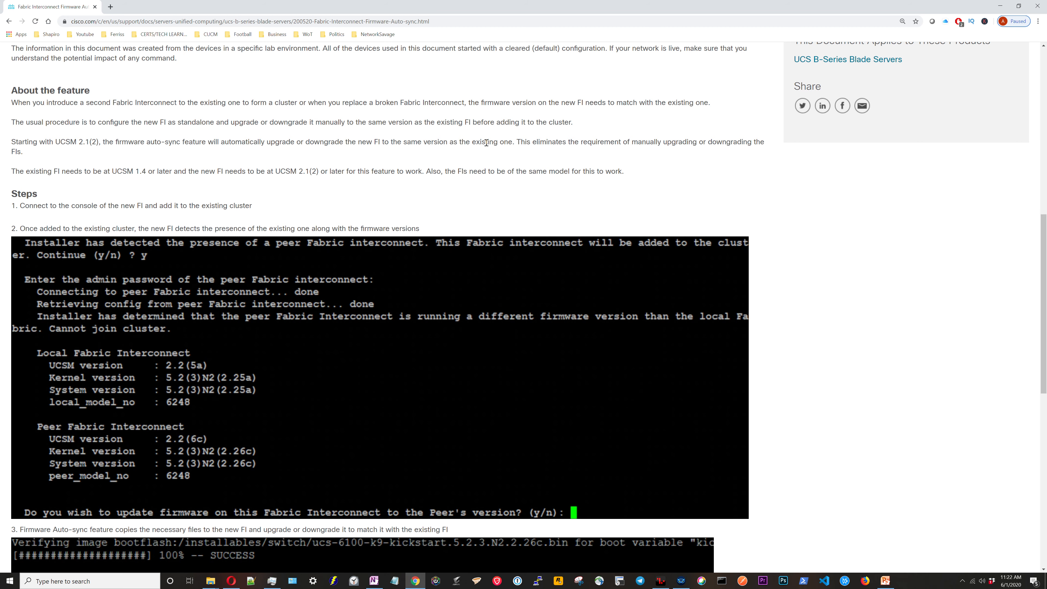
scroll("down", 3)
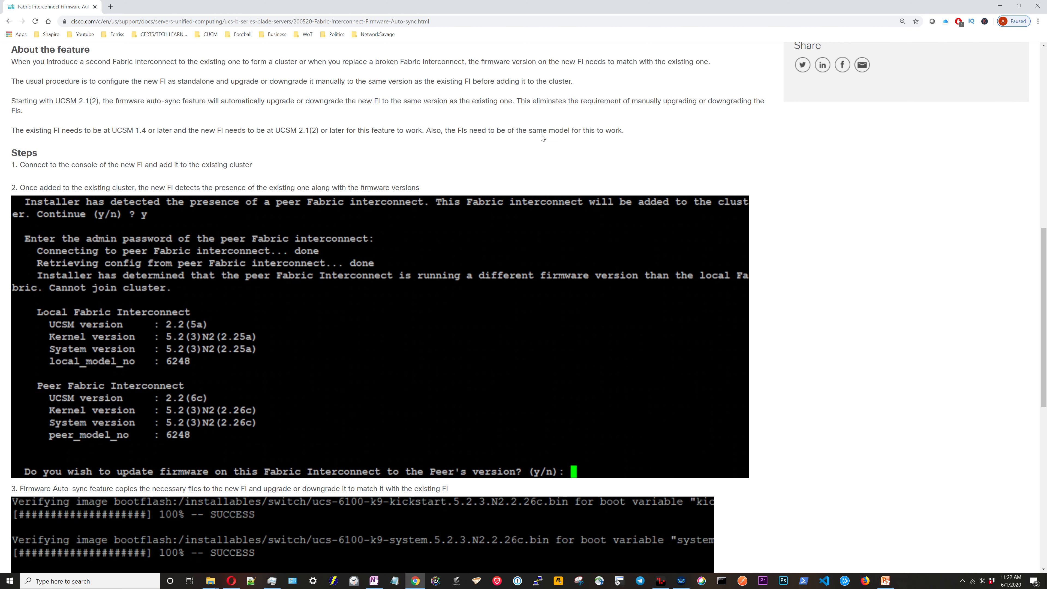
scroll("down", 3)
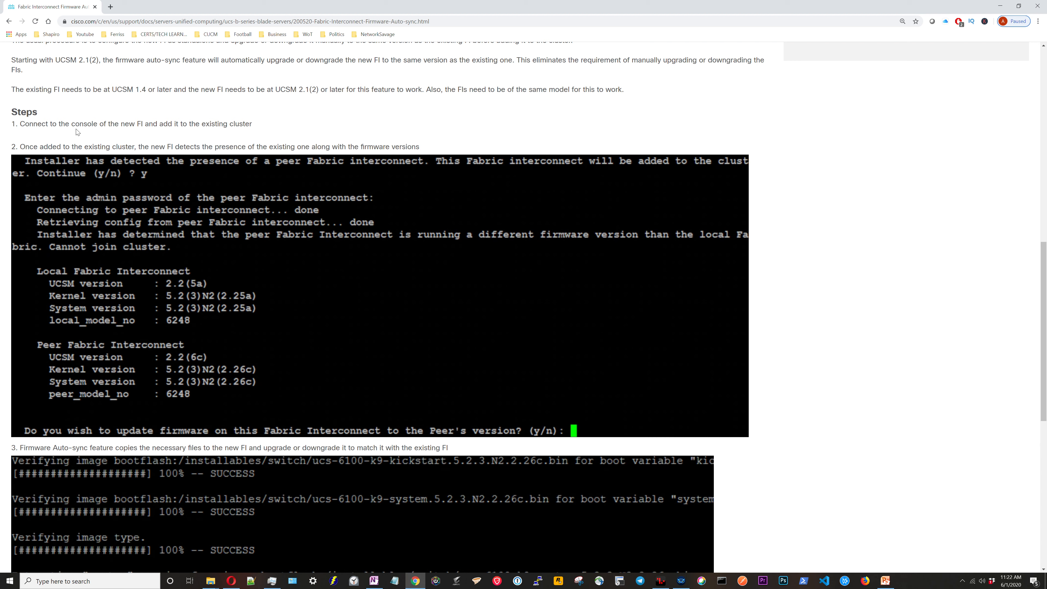
mouse_move(151, 125)
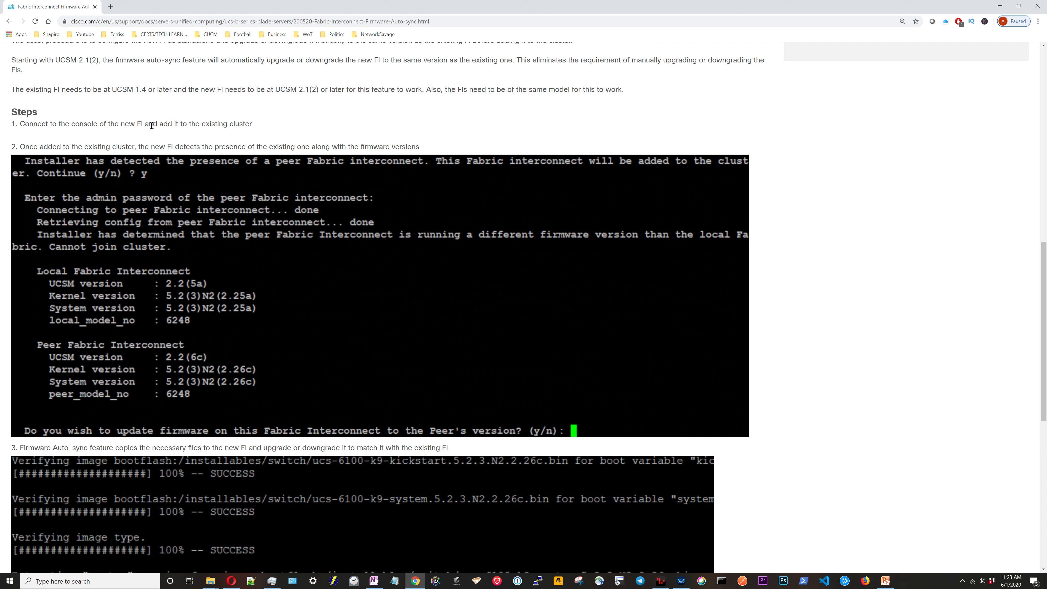
mouse_move(83, 147)
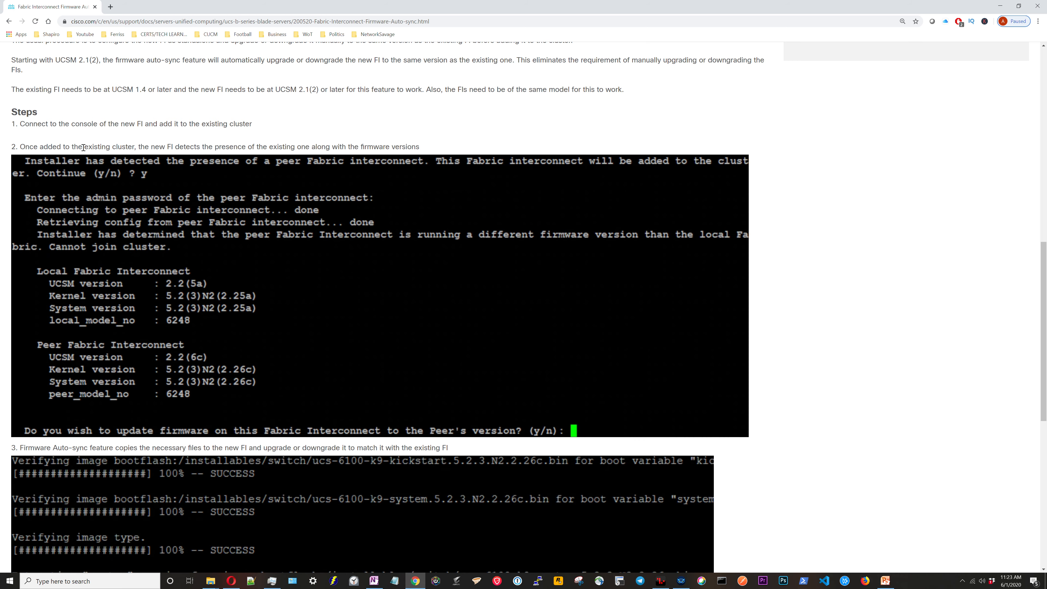
scroll("down", 3)
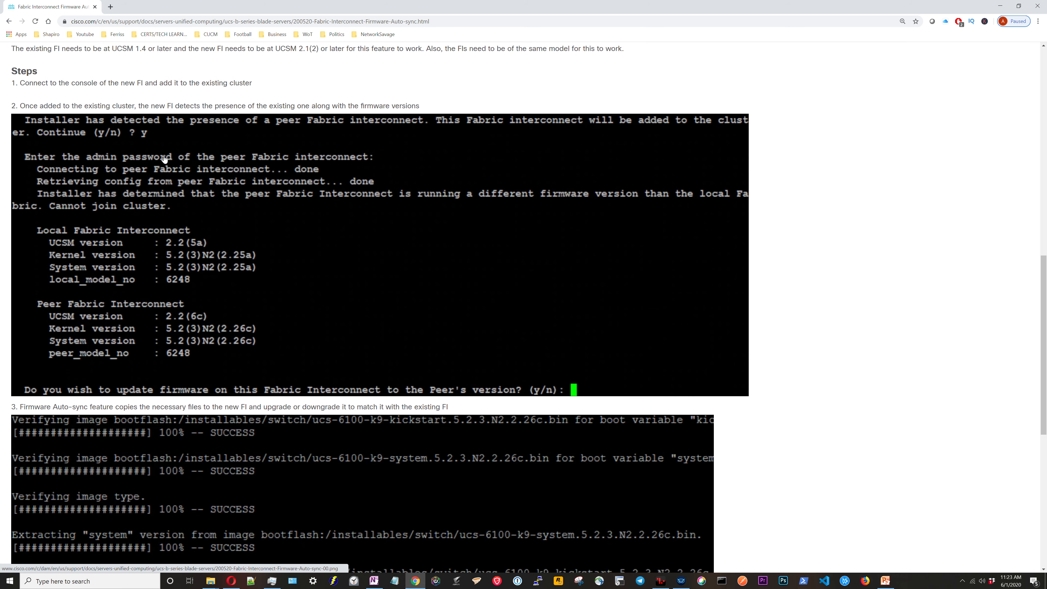
mouse_move(270, 121)
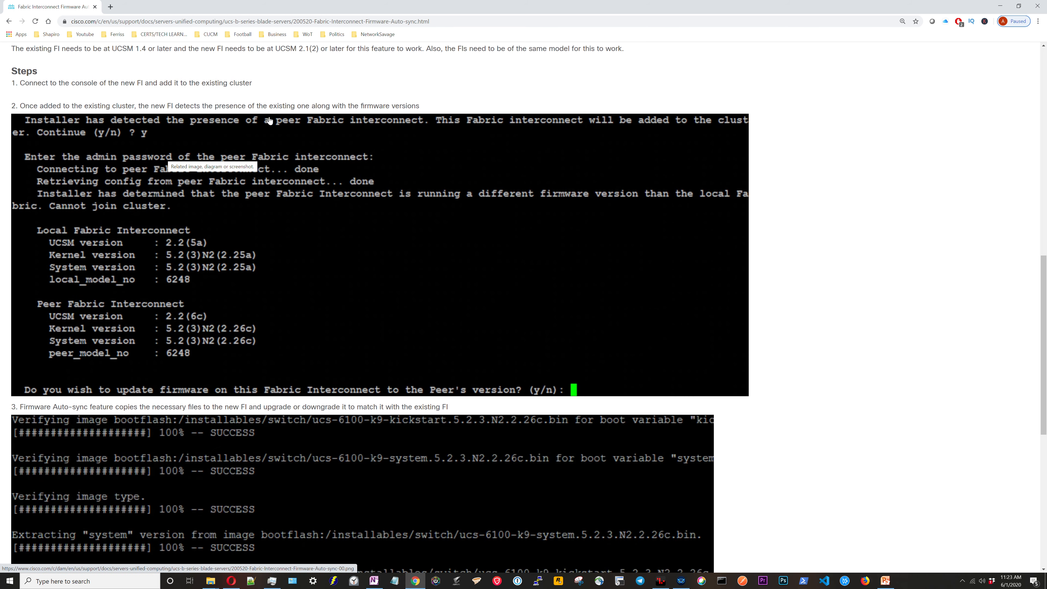
mouse_move(328, 104)
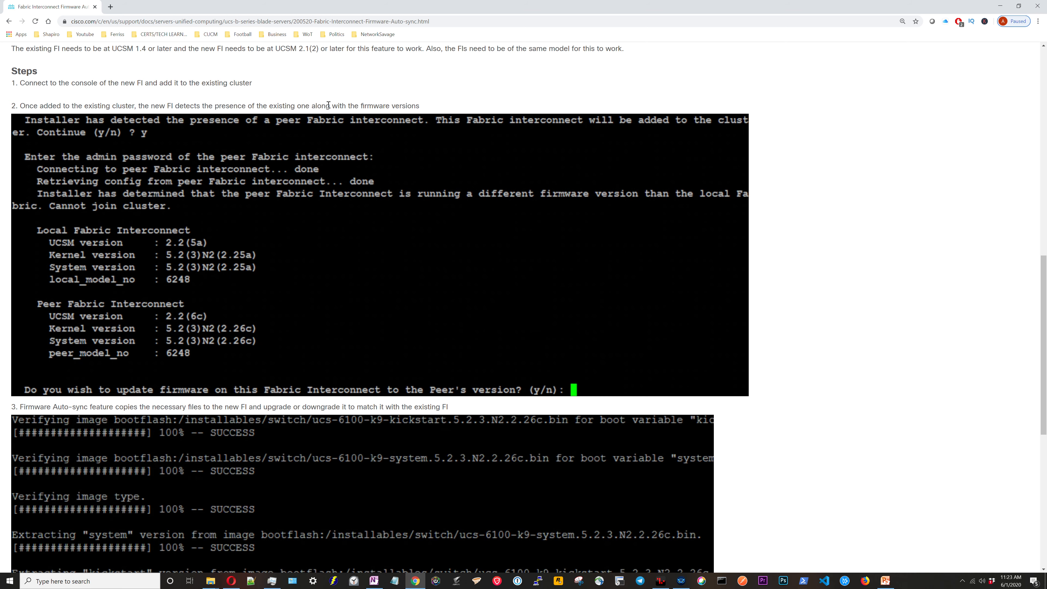
mouse_move(345, 143)
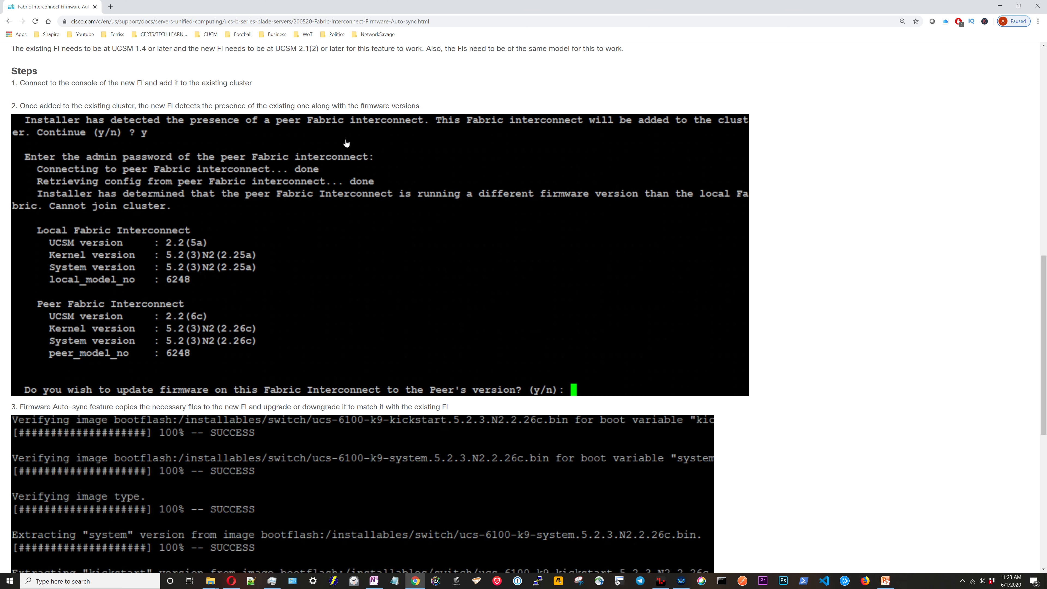
scroll("down", 3)
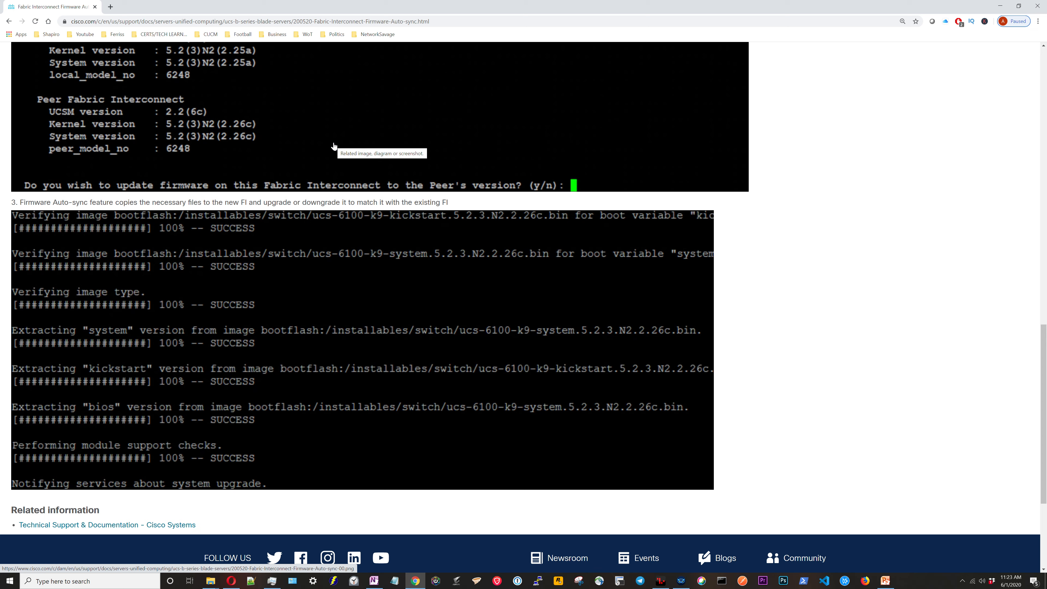
scroll("down", 3)
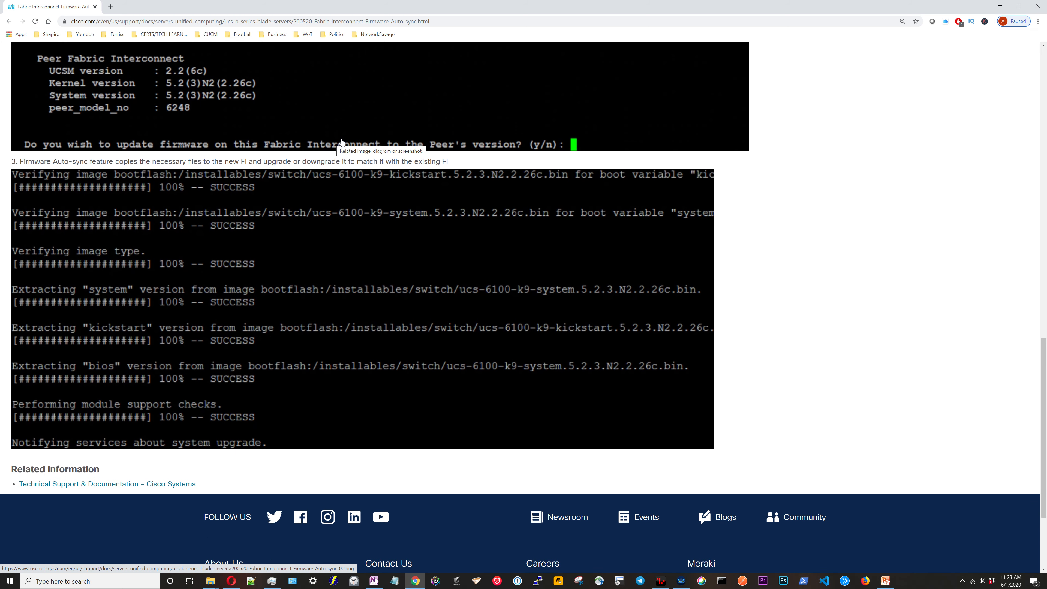
scroll("up", 3)
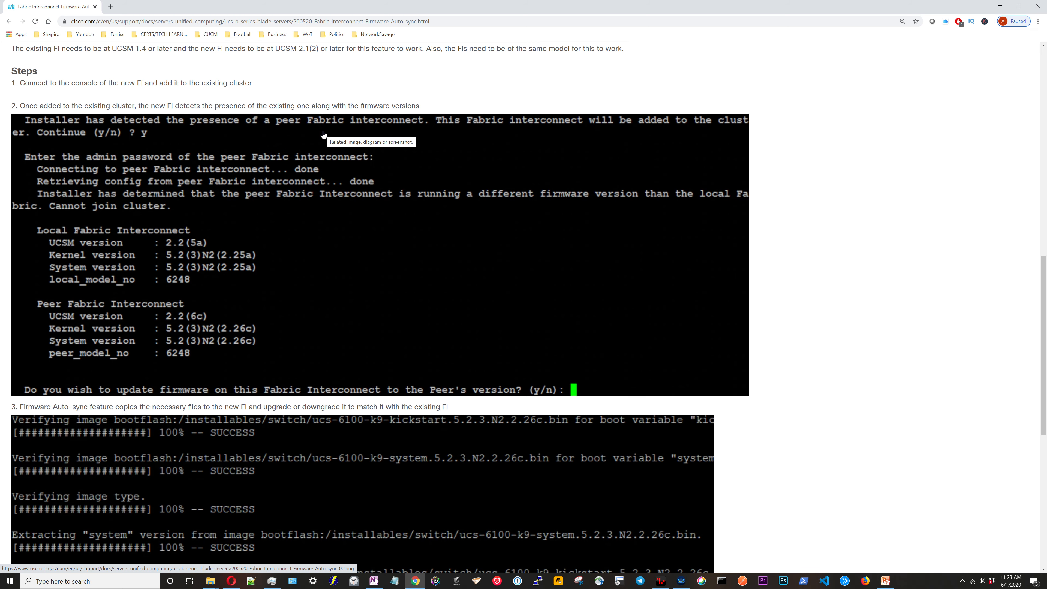